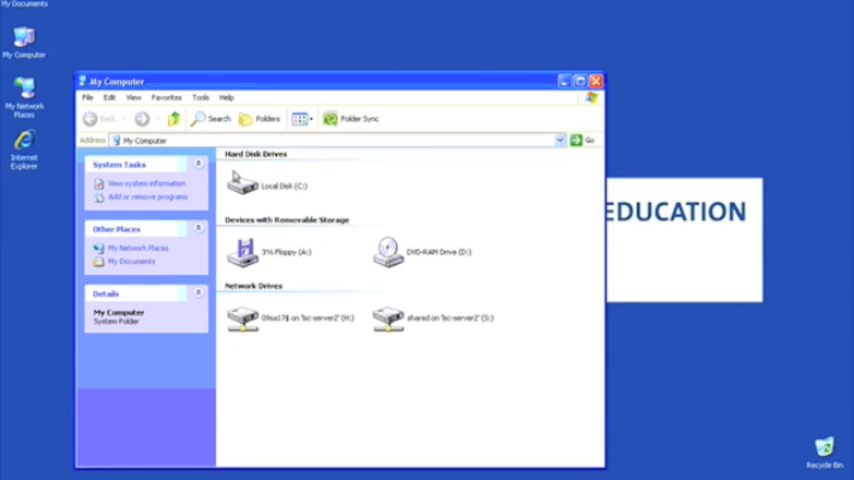
{"action": "mouse_move", "coordinate": [256, 168]}
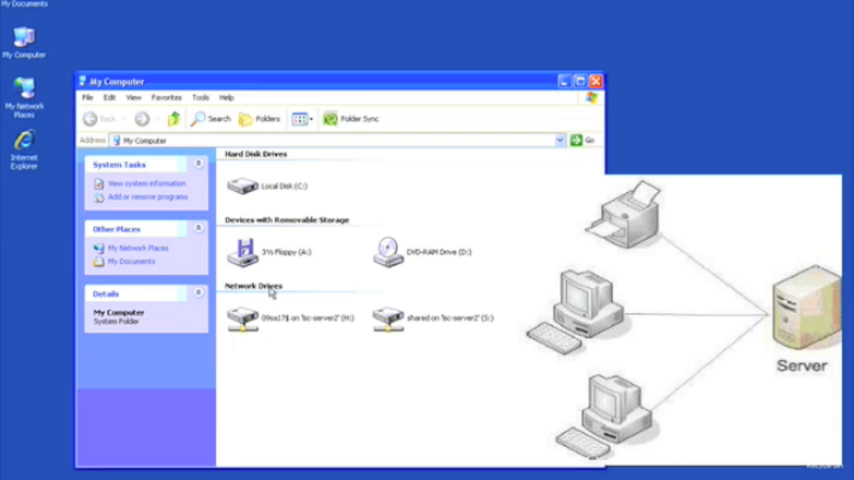
{"action": "mouse_move", "coordinate": [456, 360]}
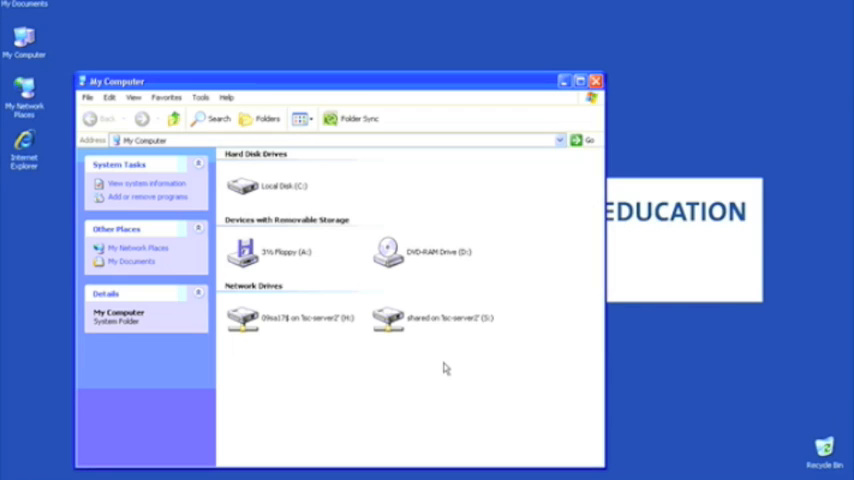
{"action": "mouse_move", "coordinate": [262, 356]}
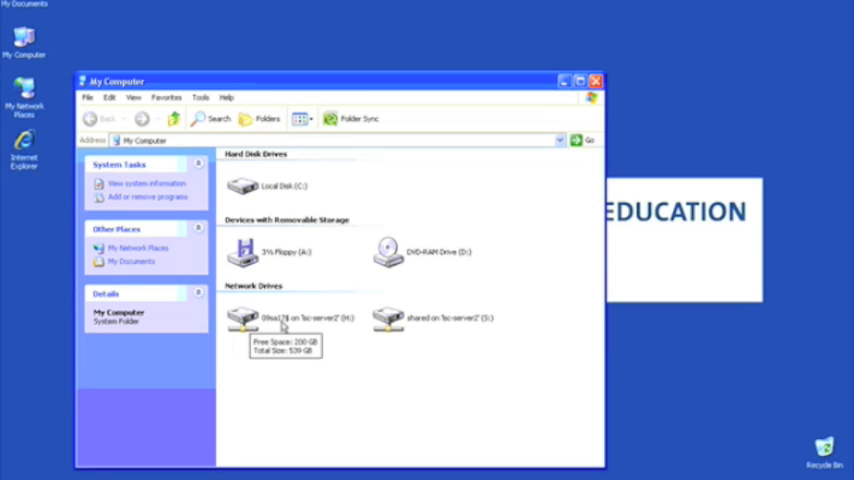
{"action": "mouse_move", "coordinate": [264, 328]}
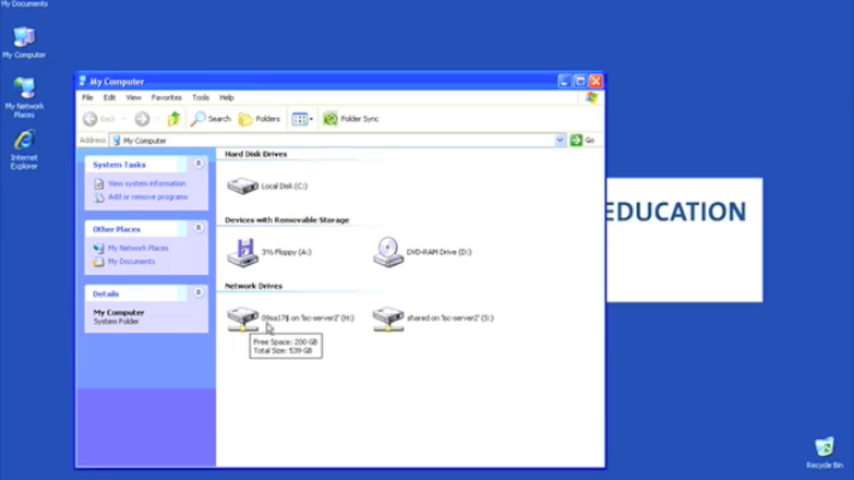
{"action": "mouse_move", "coordinate": [308, 328]}
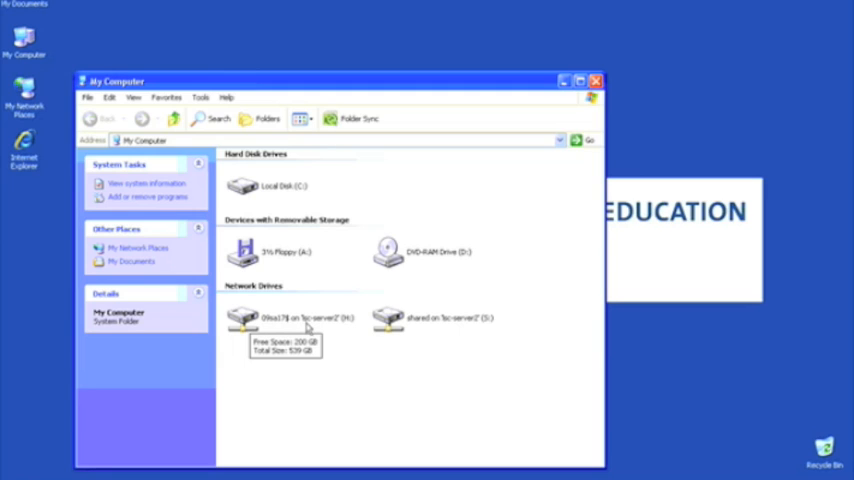
{"action": "mouse_move", "coordinate": [316, 300]}
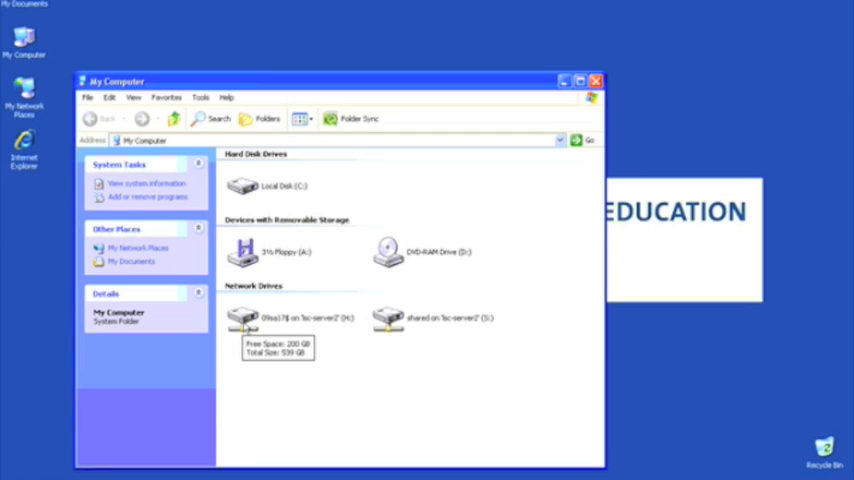
Select the personal H: network drive in My Computer
{"action": "left_click", "coordinate": [242, 318]}
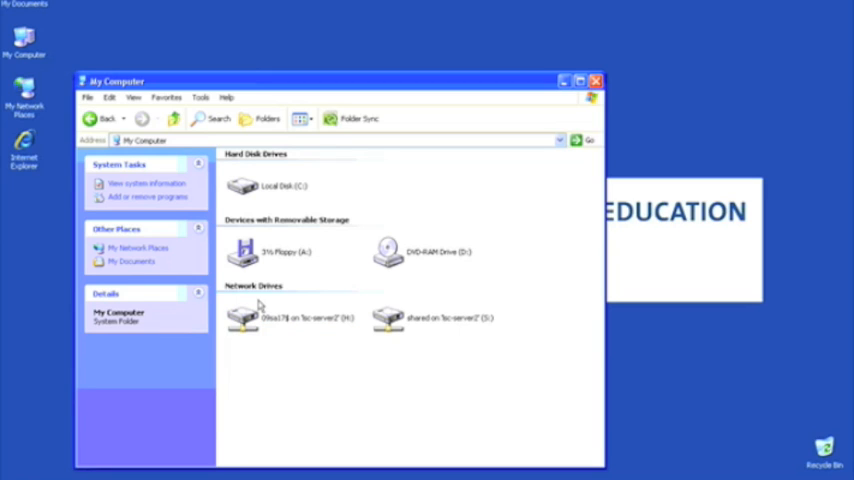
{"action": "mouse_move", "coordinate": [292, 328]}
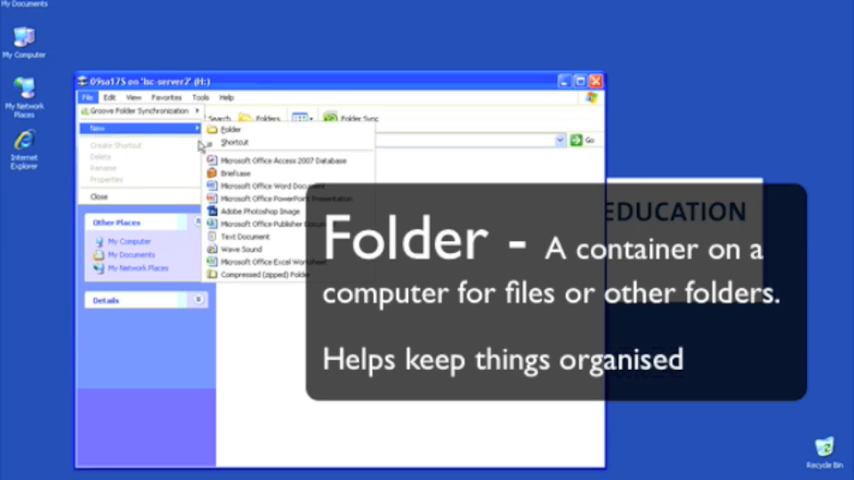
Create new module folders on the H: drive, naming one 'Database', then return to My Computer
{"action": "left_click", "coordinate": [232, 128]}
{"action": "type", "text": "Word Processing"}
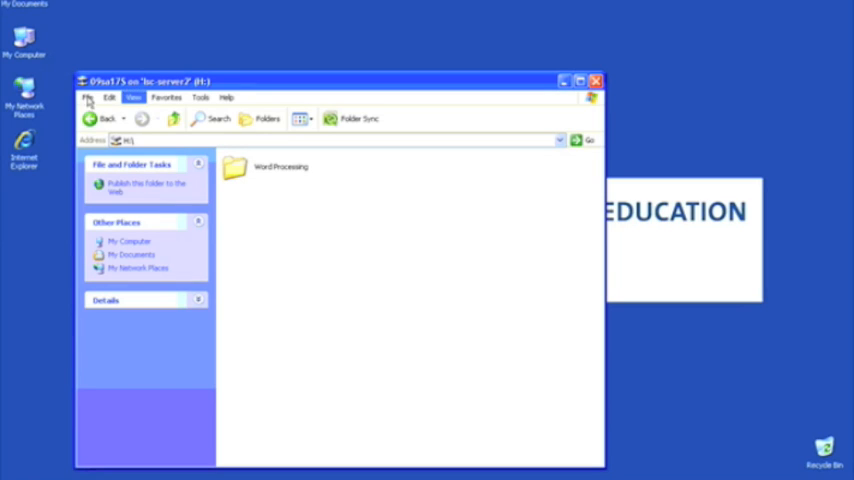
{"action": "left_click", "coordinate": [88, 96]}
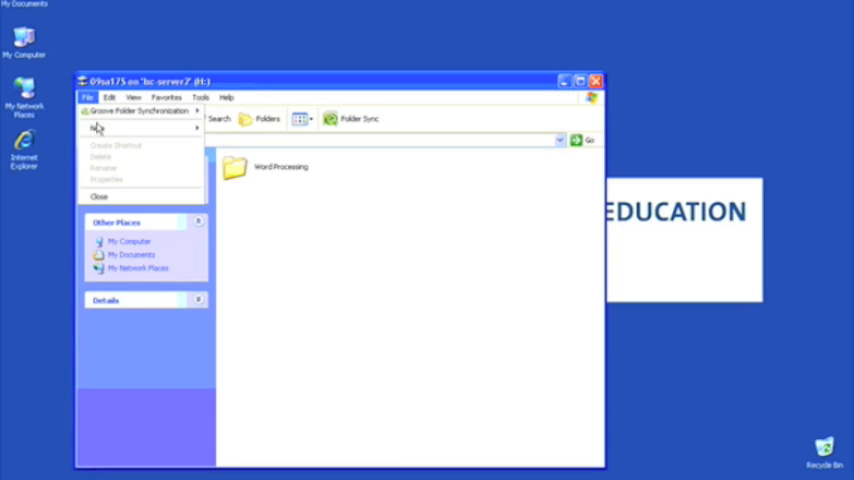
{"action": "mouse_move", "coordinate": [96, 128]}
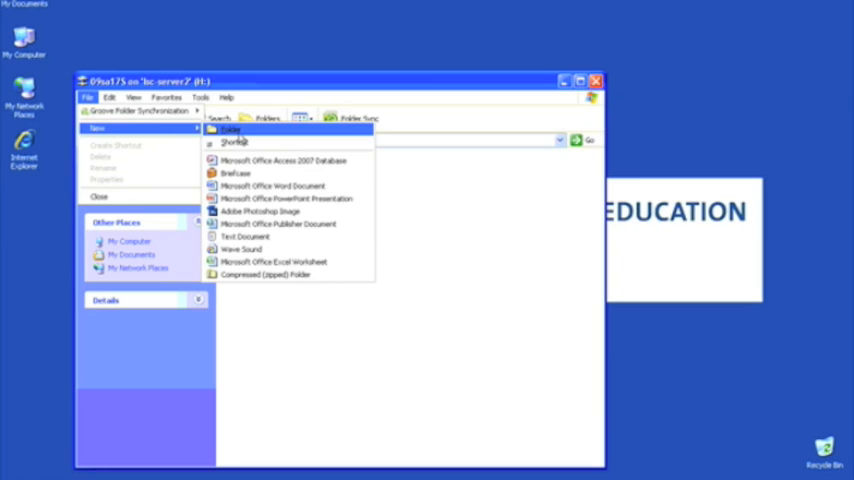
{"action": "left_click", "coordinate": [230, 128]}
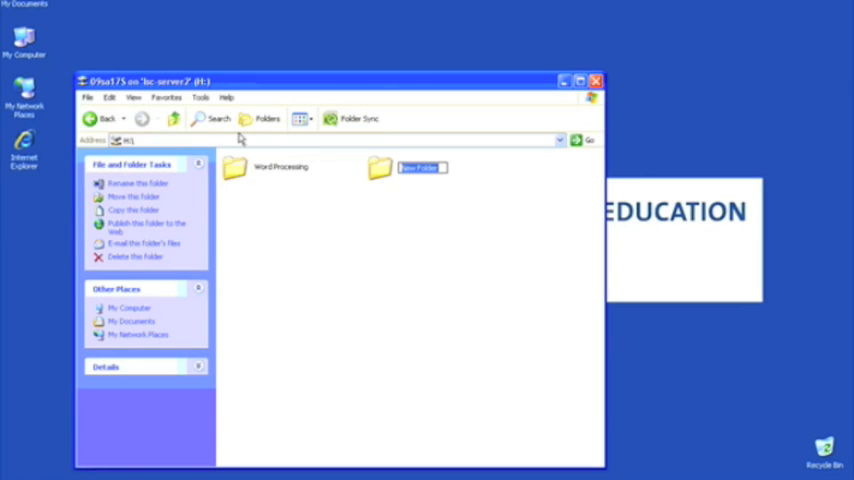
{"action": "type", "text": "Database"}
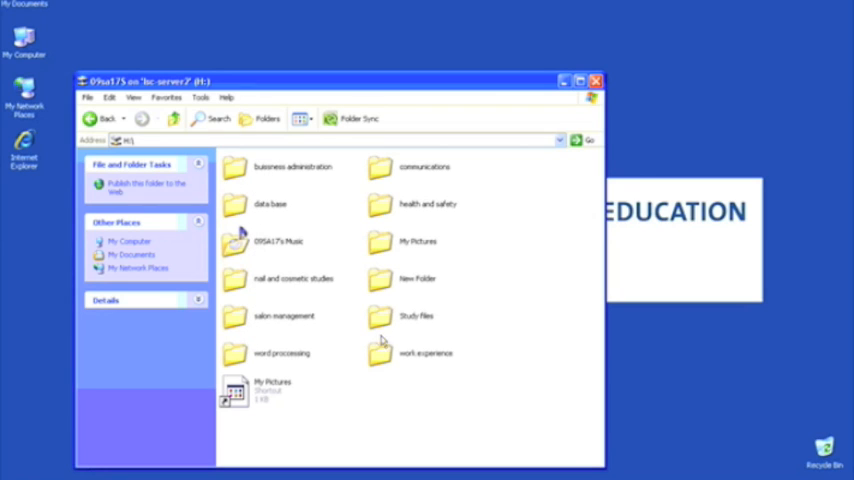
{"action": "mouse_move", "coordinate": [380, 214]}
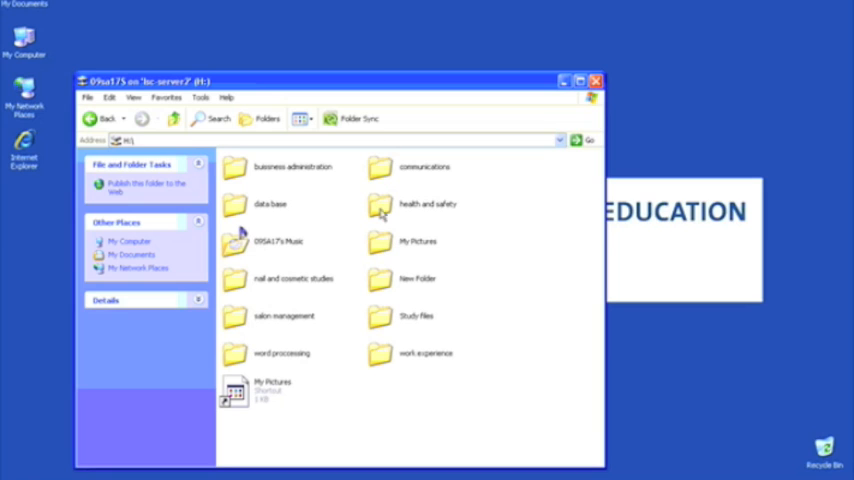
{"action": "left_click", "coordinate": [104, 118]}
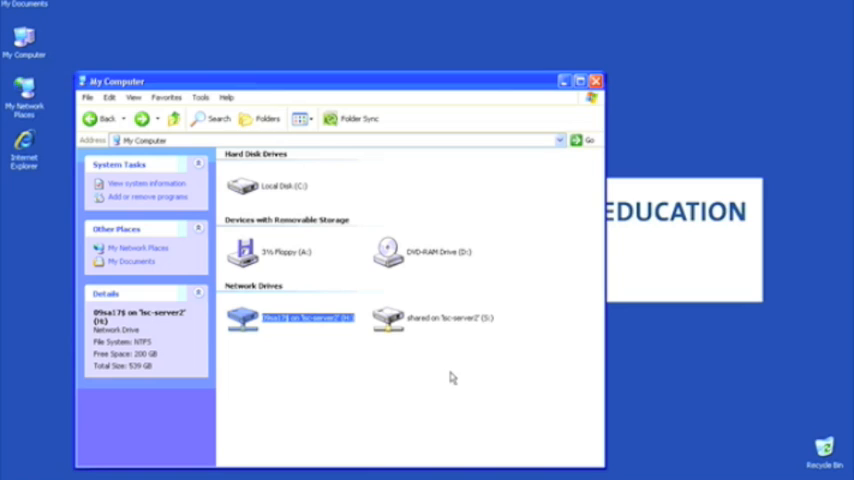
{"action": "mouse_move", "coordinate": [422, 326]}
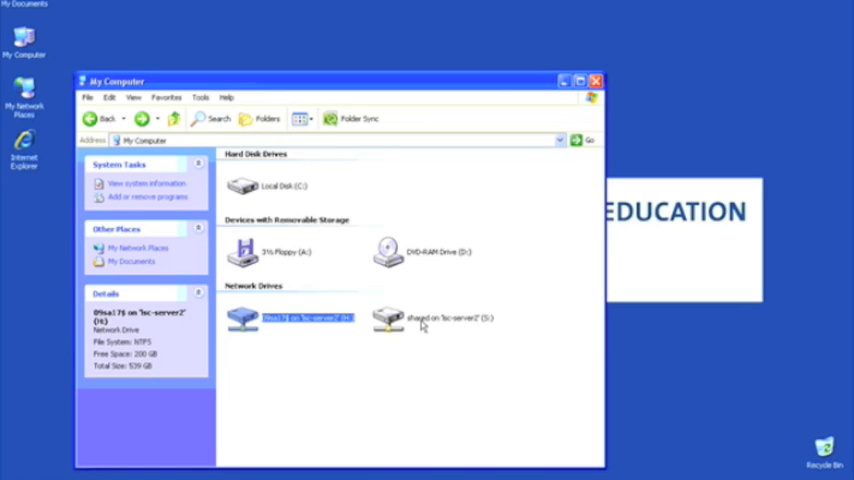
Open the shared S: network drive from My Computer
{"action": "left_click", "coordinate": [436, 318]}
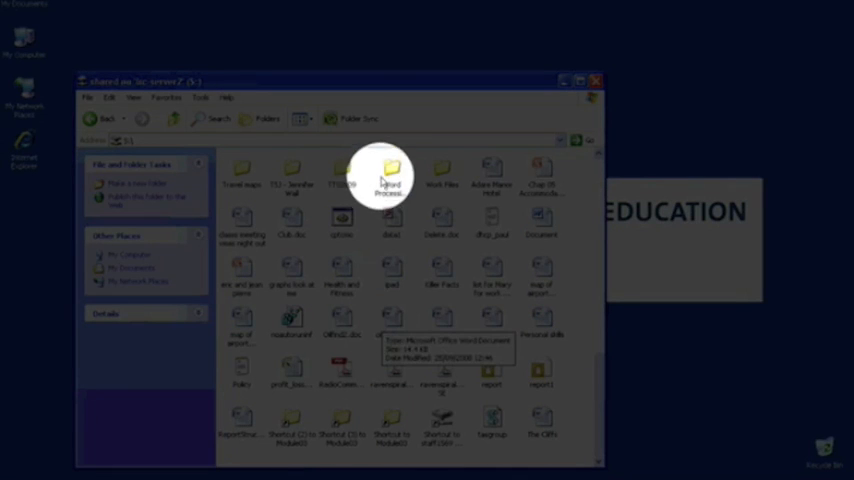
Copy the handout document from the shared Word Processing folder and go back up
{"action": "left_click", "coordinate": [390, 176]}
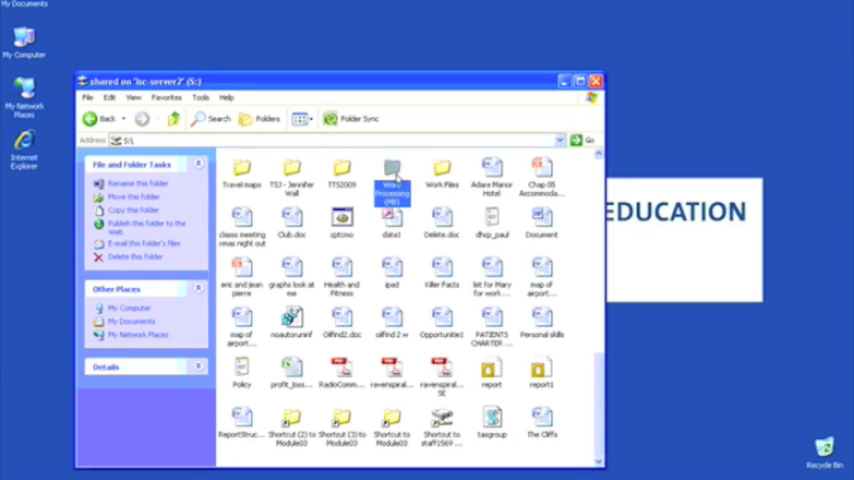
{"action": "double_click", "coordinate": [392, 178]}
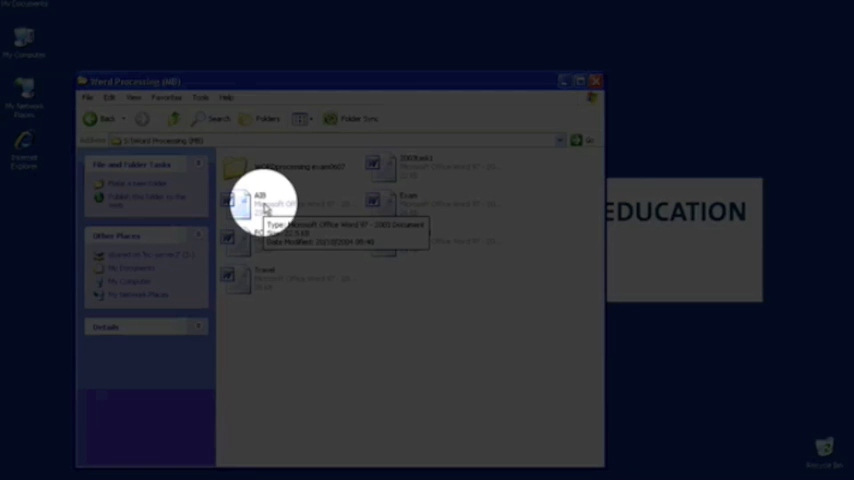
{"action": "right_click", "coordinate": [264, 204]}
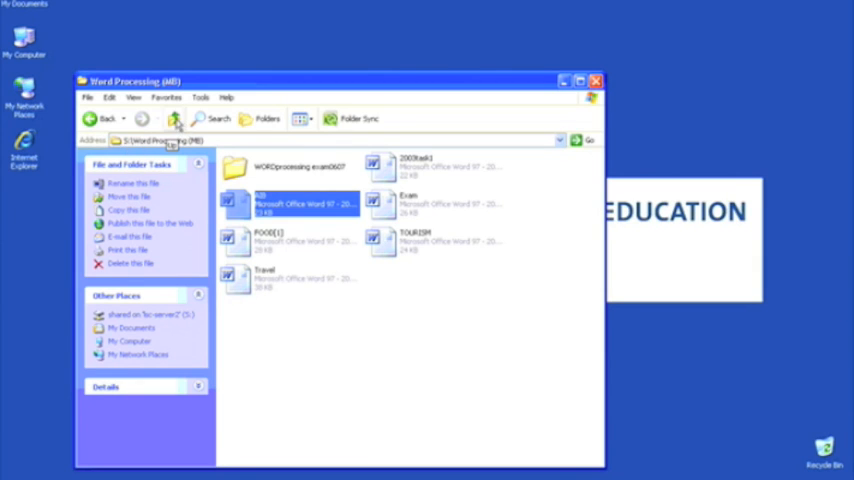
{"action": "left_click", "coordinate": [174, 118]}
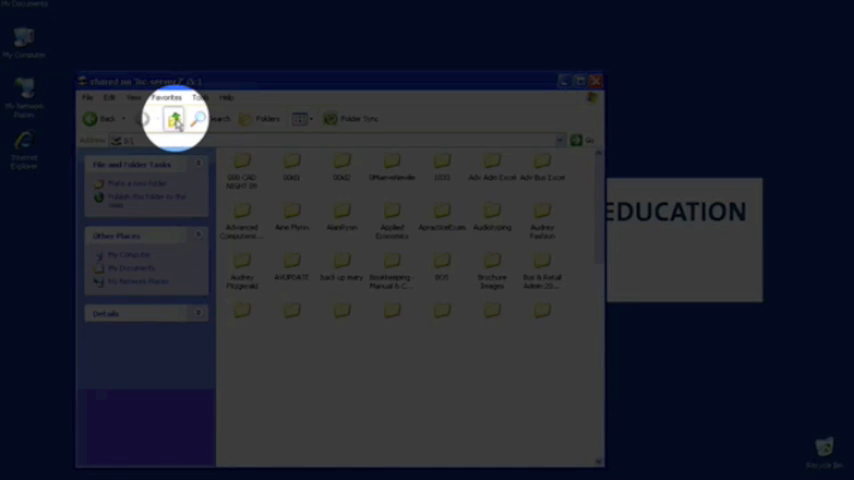
Paste the handout into the H: drive's word processing folder and return to its top level
{"action": "left_click", "coordinate": [176, 118]}
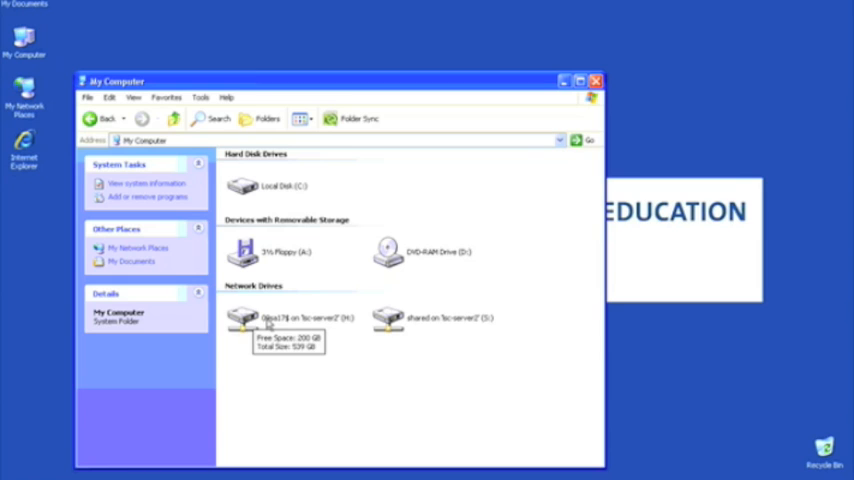
{"action": "double_click", "coordinate": [242, 318]}
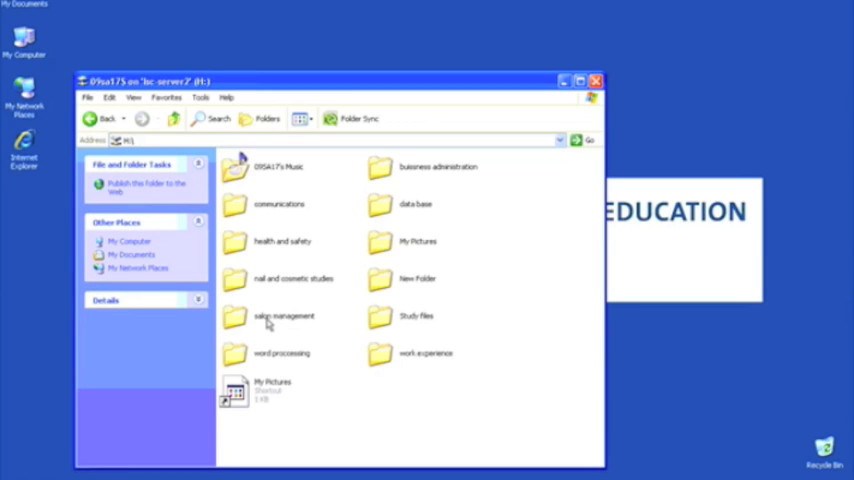
{"action": "mouse_move", "coordinate": [242, 356]}
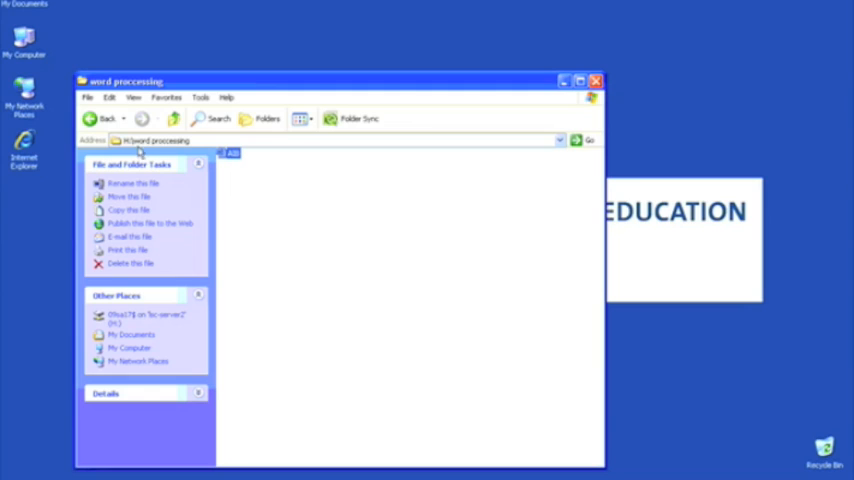
{"action": "mouse_move", "coordinate": [234, 192]}
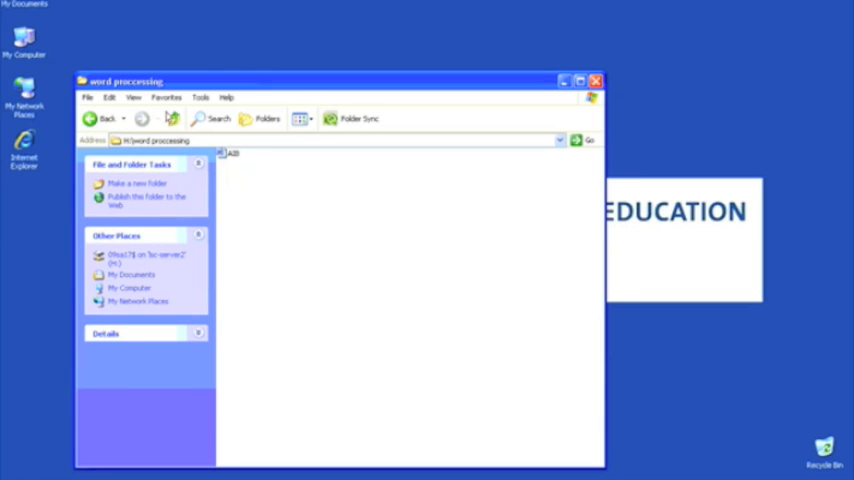
{"action": "left_click", "coordinate": [102, 118]}
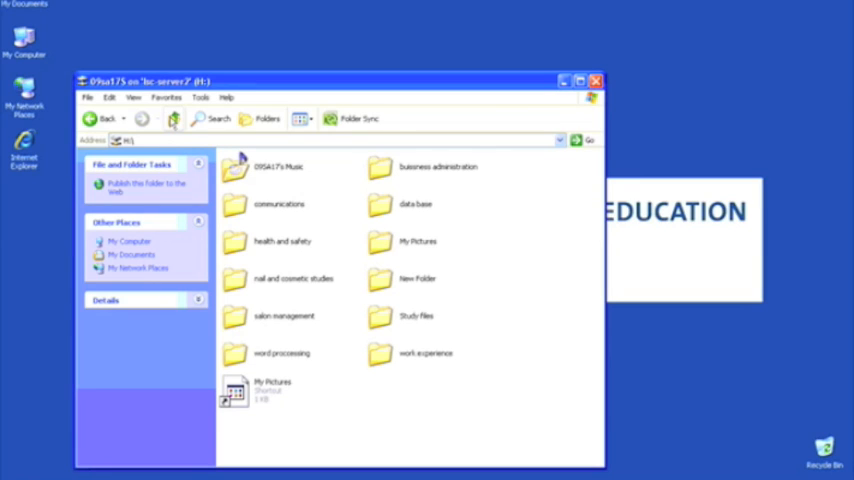
{"action": "mouse_move", "coordinate": [242, 104]}
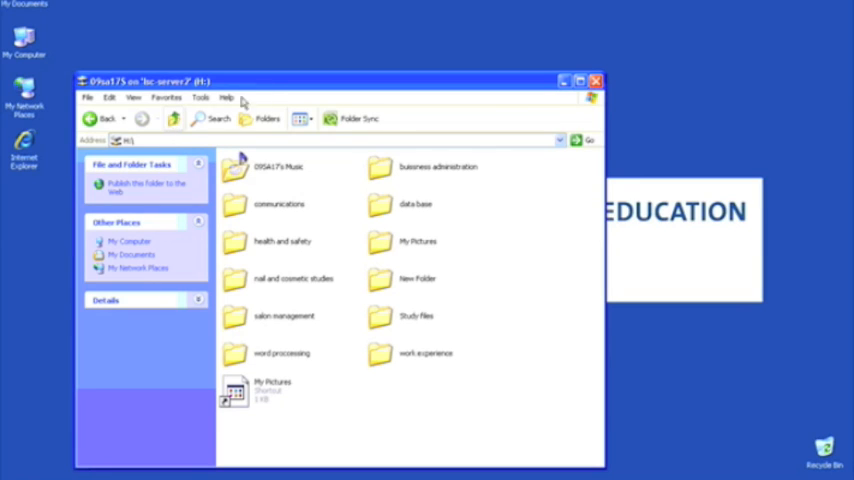